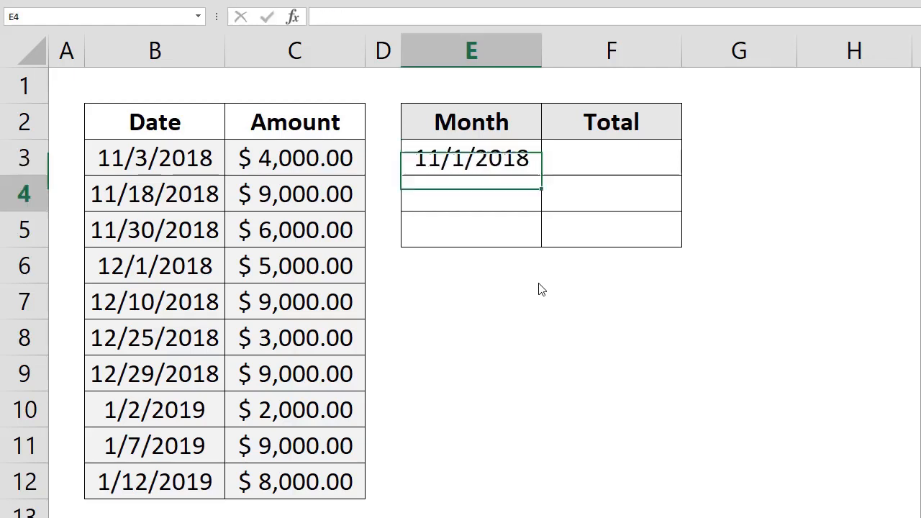
# - Enter the month starts 12/1/2018 in E4 and 1/1/2019 in E5
pyautogui.write('12/1/')
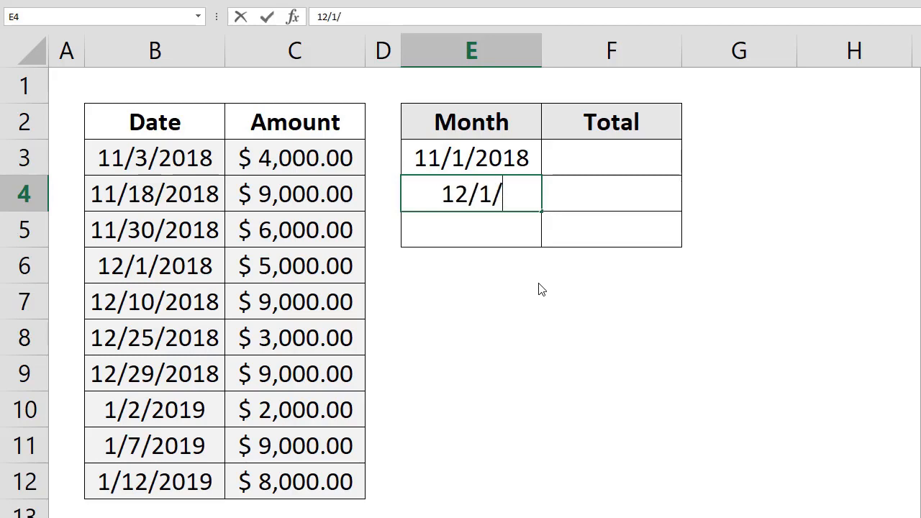
pyautogui.press('Return')
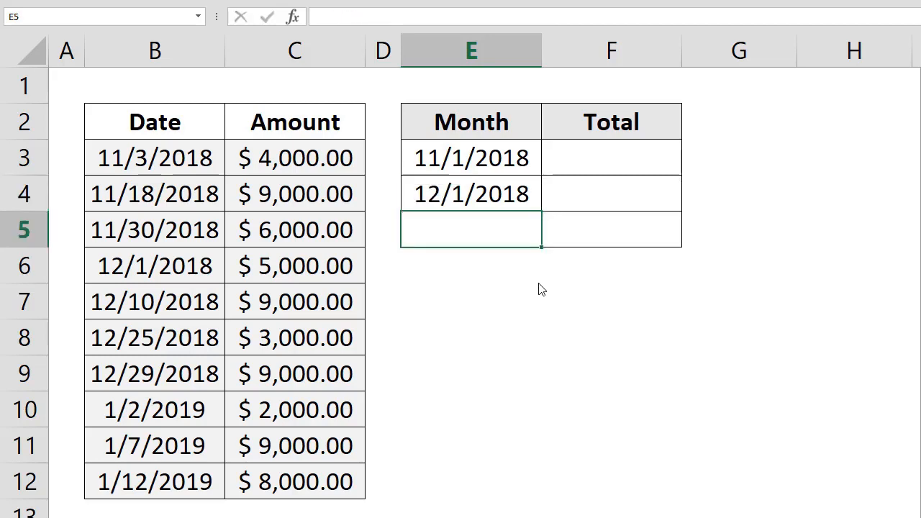
pyautogui.write('1/1')
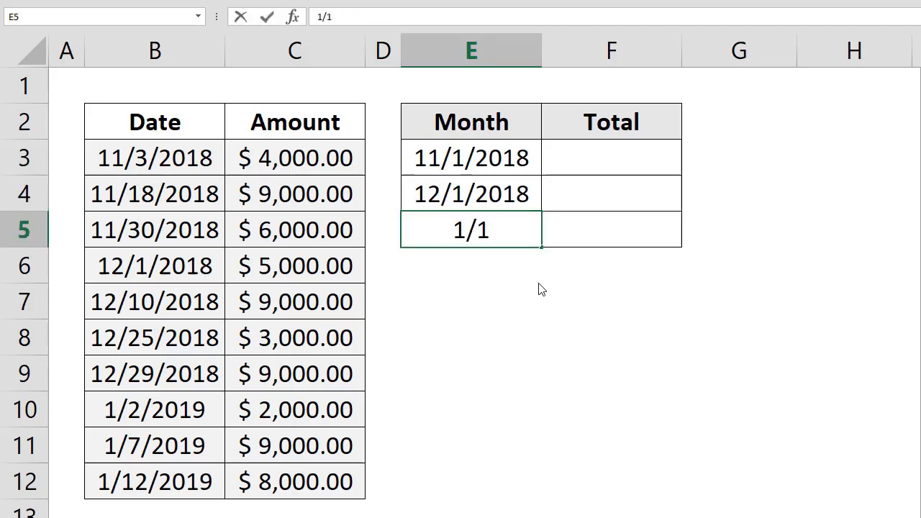
pyautogui.write('2019')
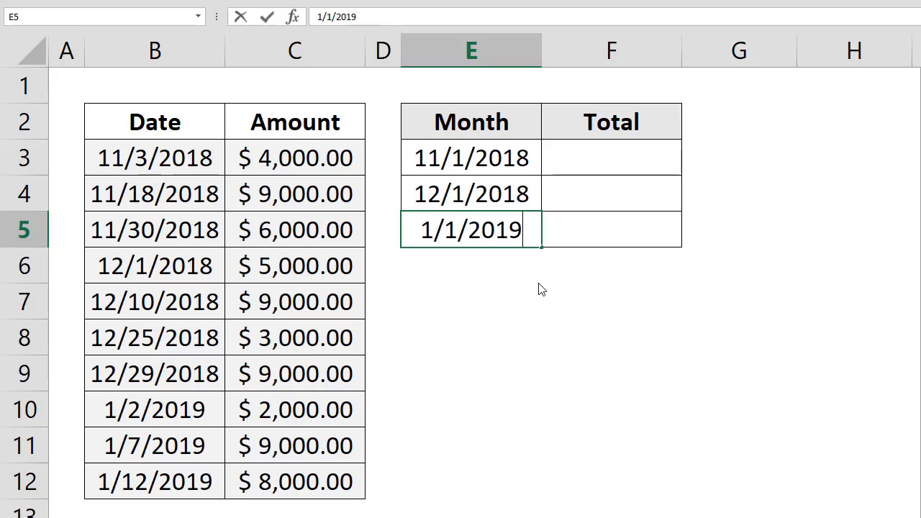
pyautogui.press('Return')
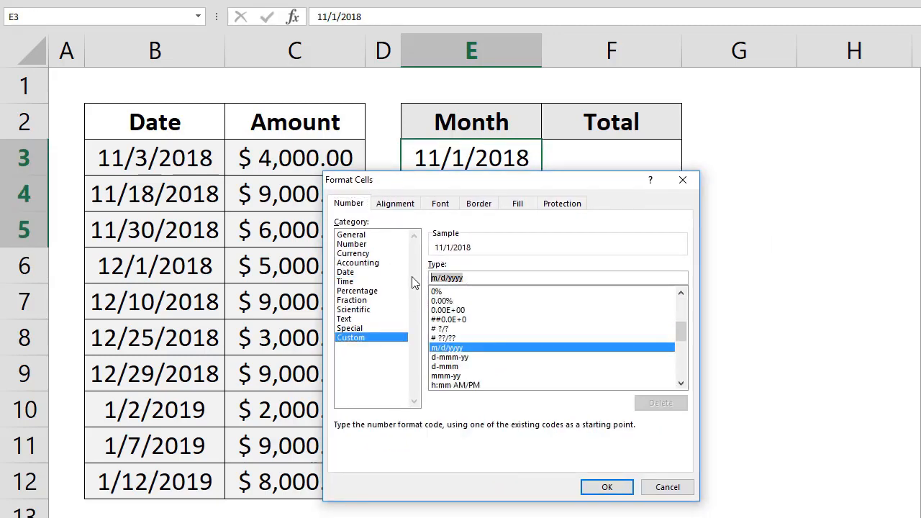
# - Apply the custom format mmmm so E3:E5 show November, December, January
pyautogui.click(608, 486)
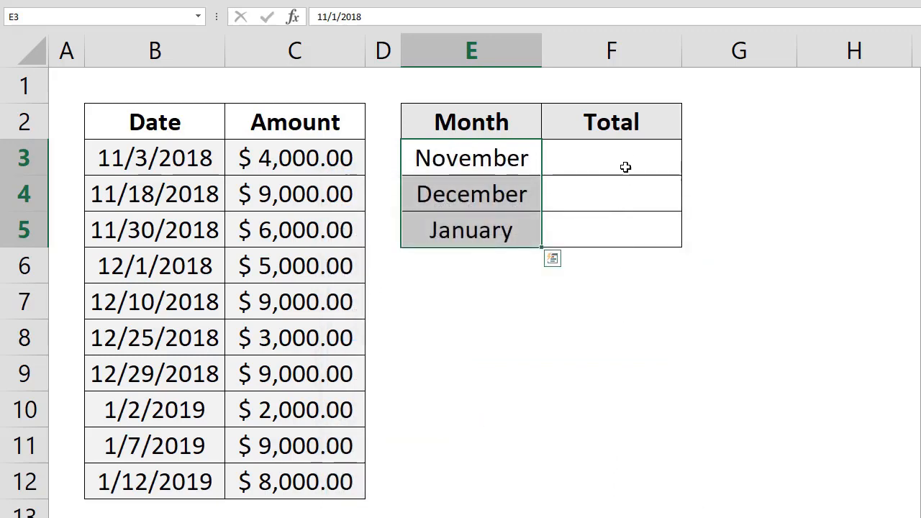
# - In F3 begin =SUMIFS with Amount C3:C12 as sum range and Date B3:B12 ">="&$E$3
pyautogui.write('=sumifs(')
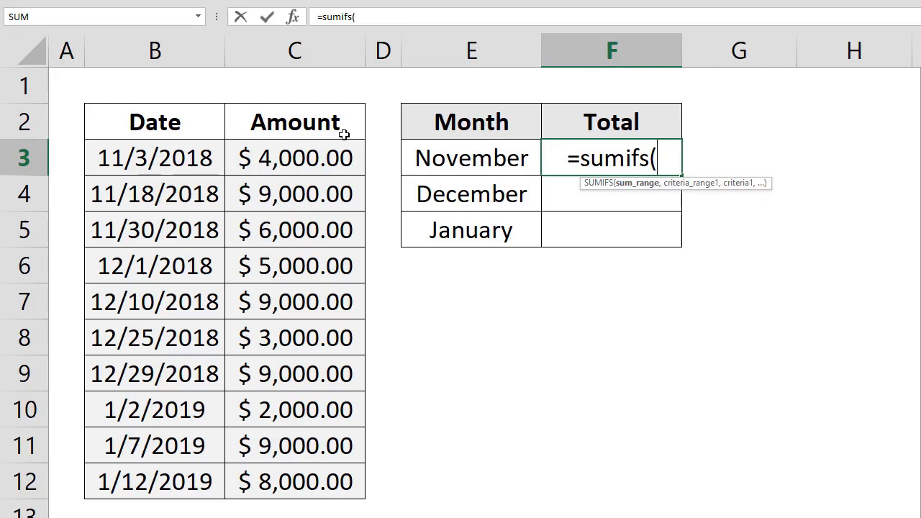
pyautogui.moveTo(294, 157); pyautogui.dragTo(293, 480)
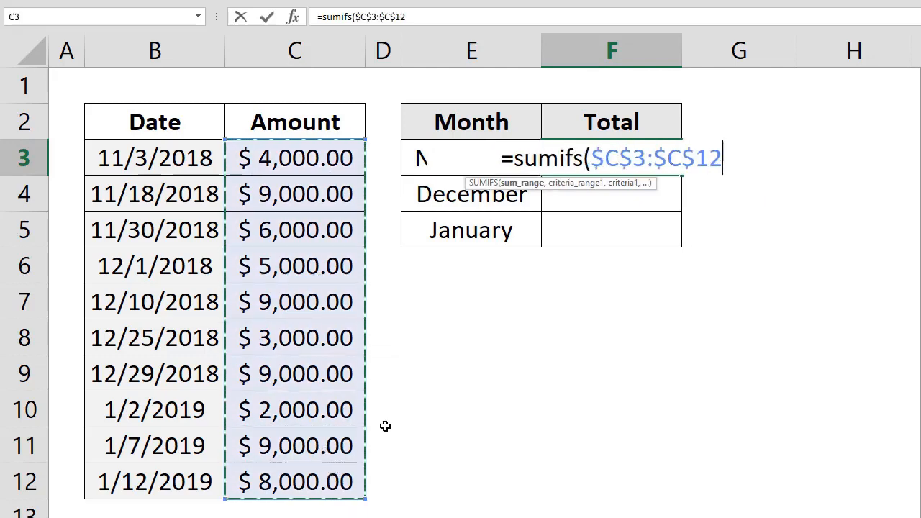
pyautogui.moveTo(154, 157); pyautogui.dragTo(154, 481)
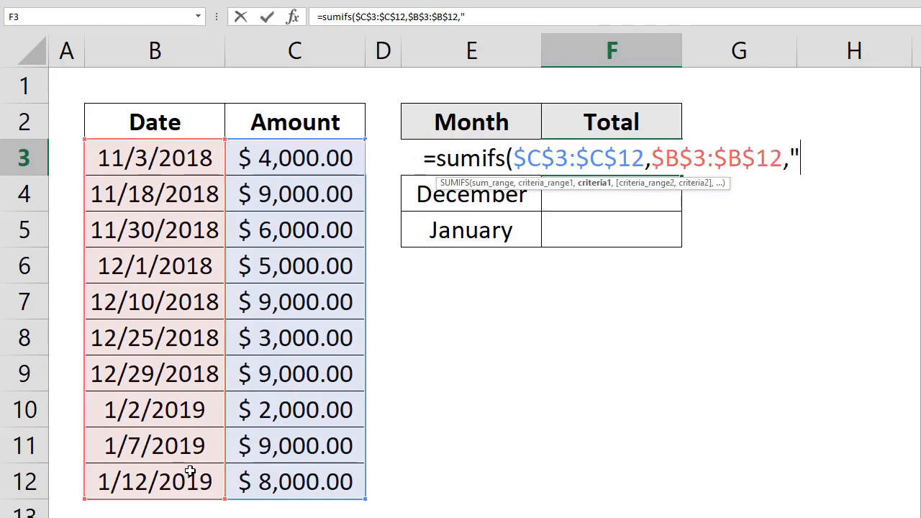
pyautogui.write('>="')
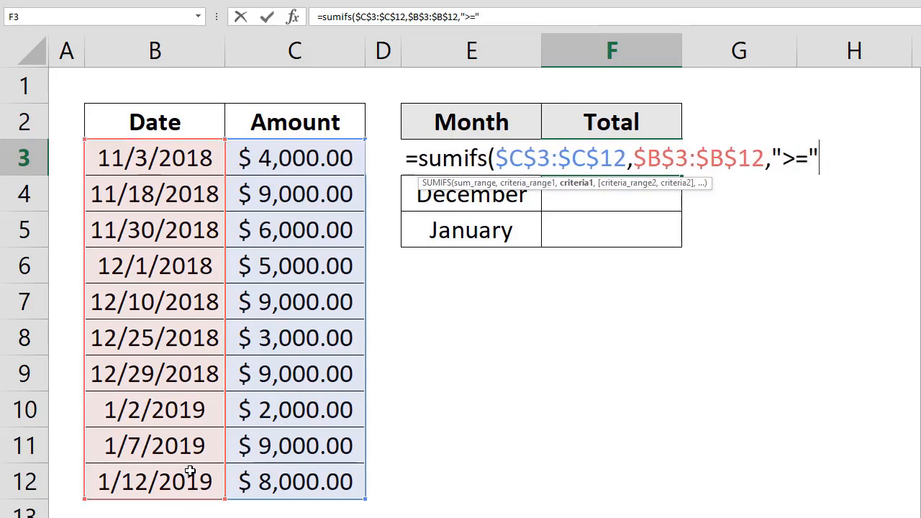
pyautogui.write('&e3')
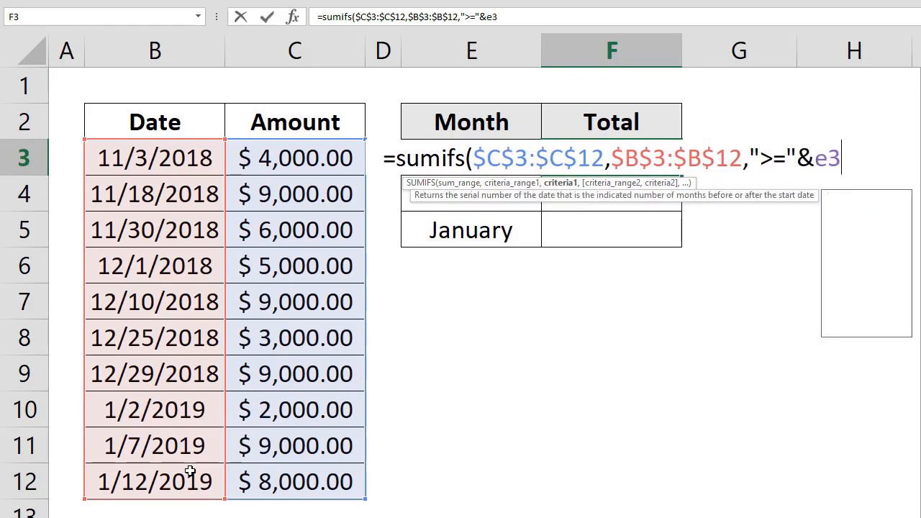
pyautogui.press('f4')
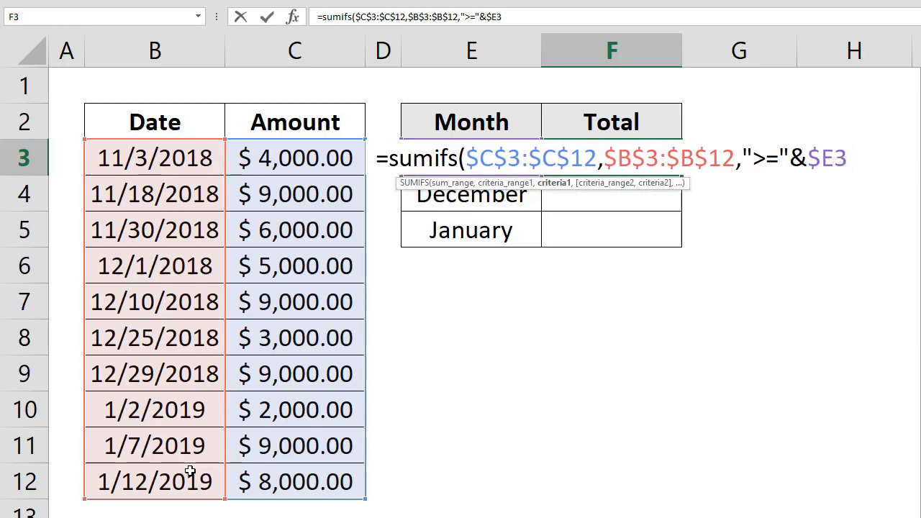
pyautogui.write(',')
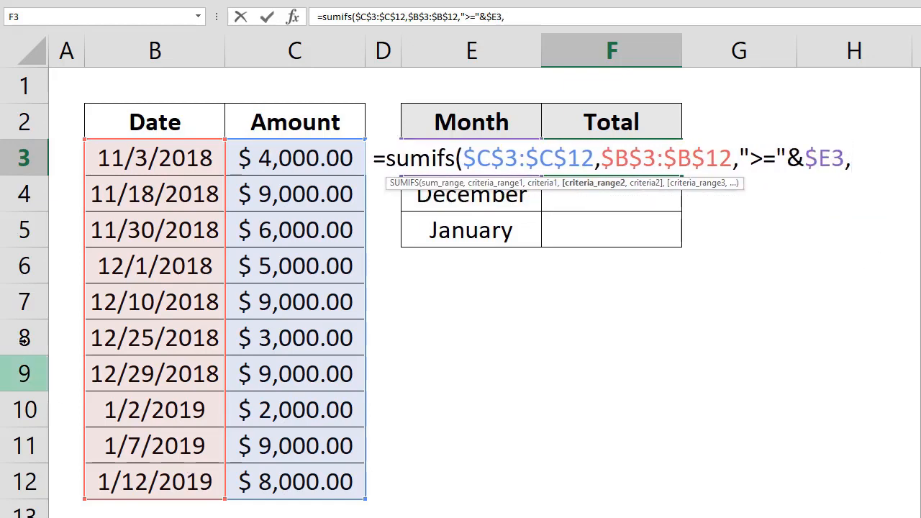
# - Add Date B3:B12 with criterion "<="&EOMONTH(E3 as the second condition
pyautogui.moveTo(155, 157); pyautogui.dragTo(155, 482)
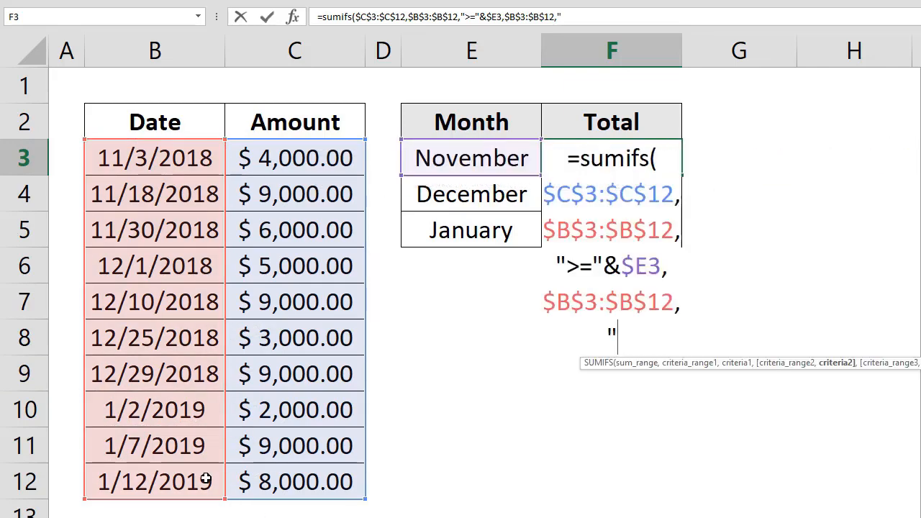
pyautogui.write('<="')
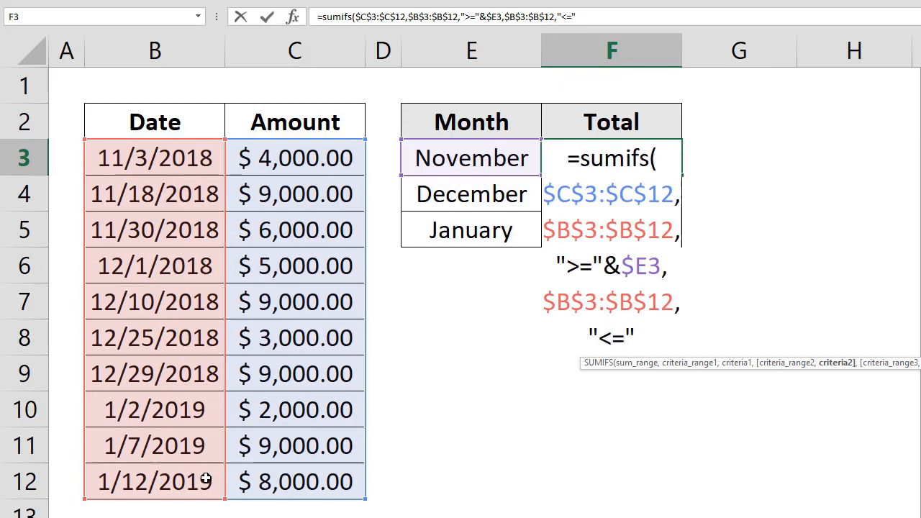
pyautogui.write('&e')
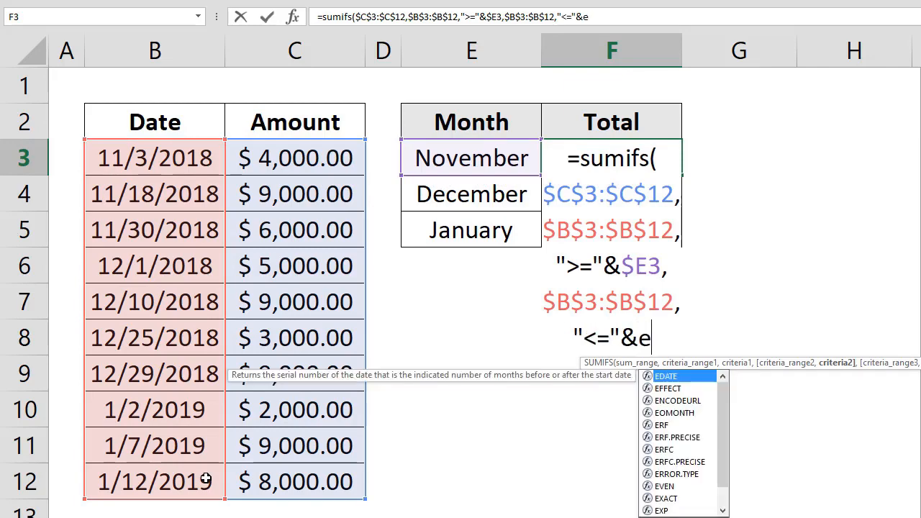
pyautogui.write('omonth')
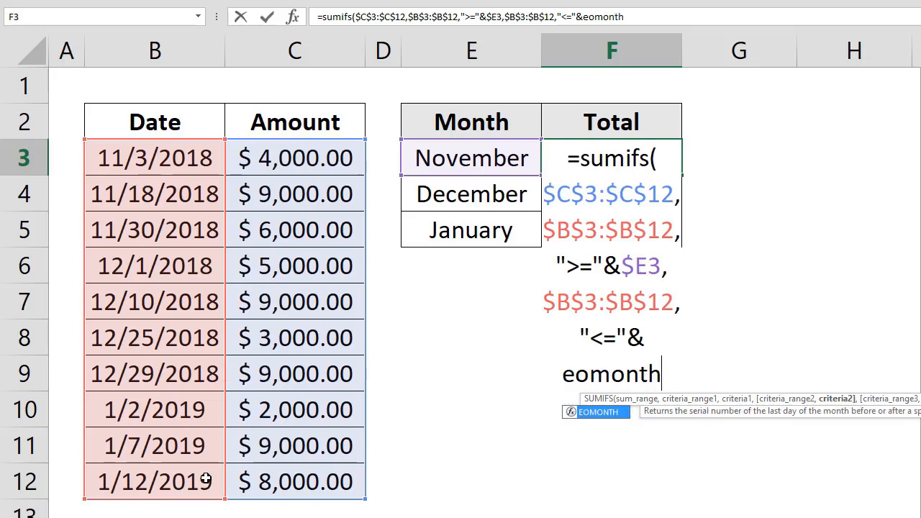
pyautogui.write('(e3')
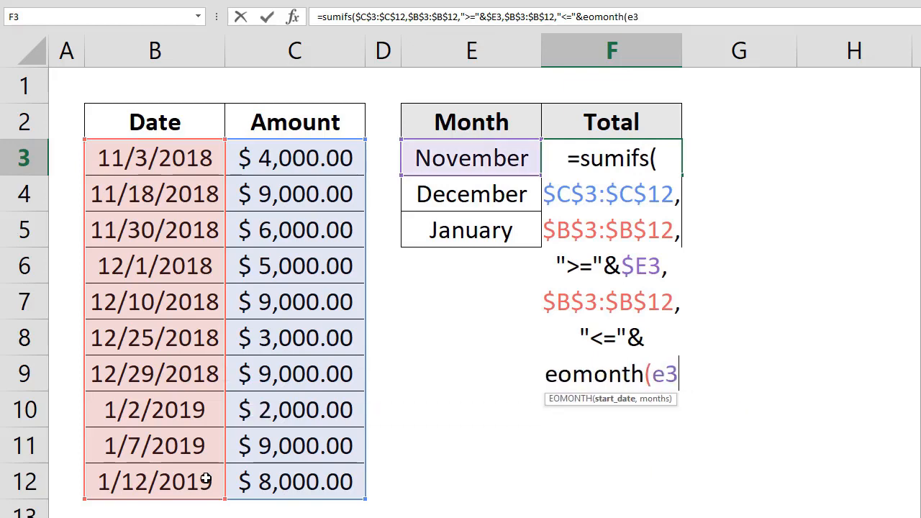